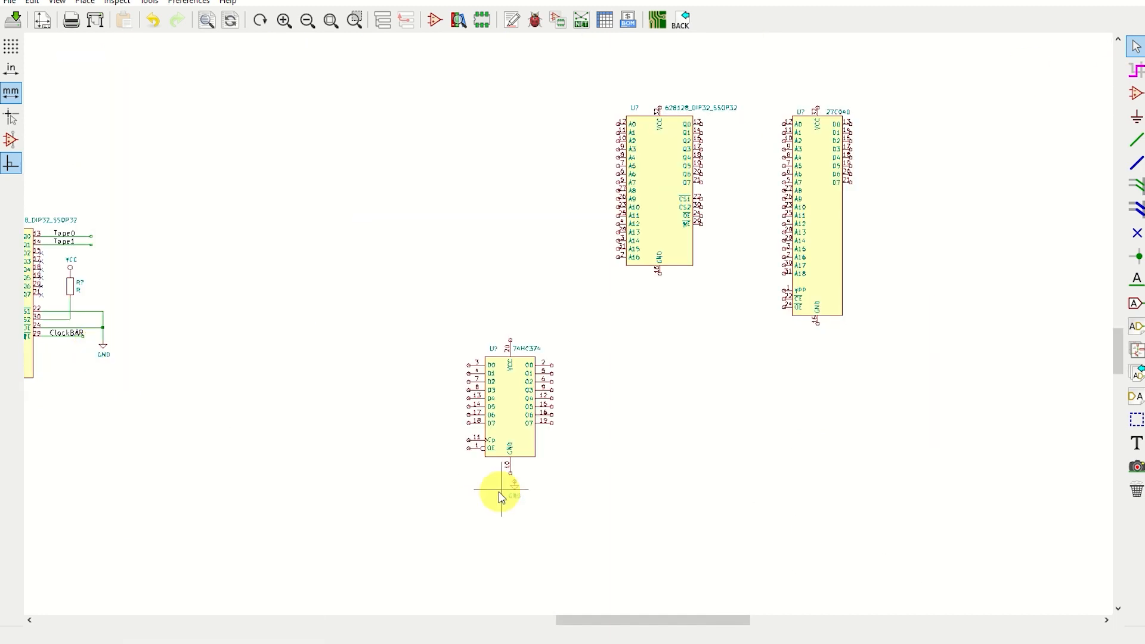
Duplicate the 74HC374 block so two latches sit side by side with VCC, GND and data stubs
{"action": "right_click", "coordinate": [499, 496]}
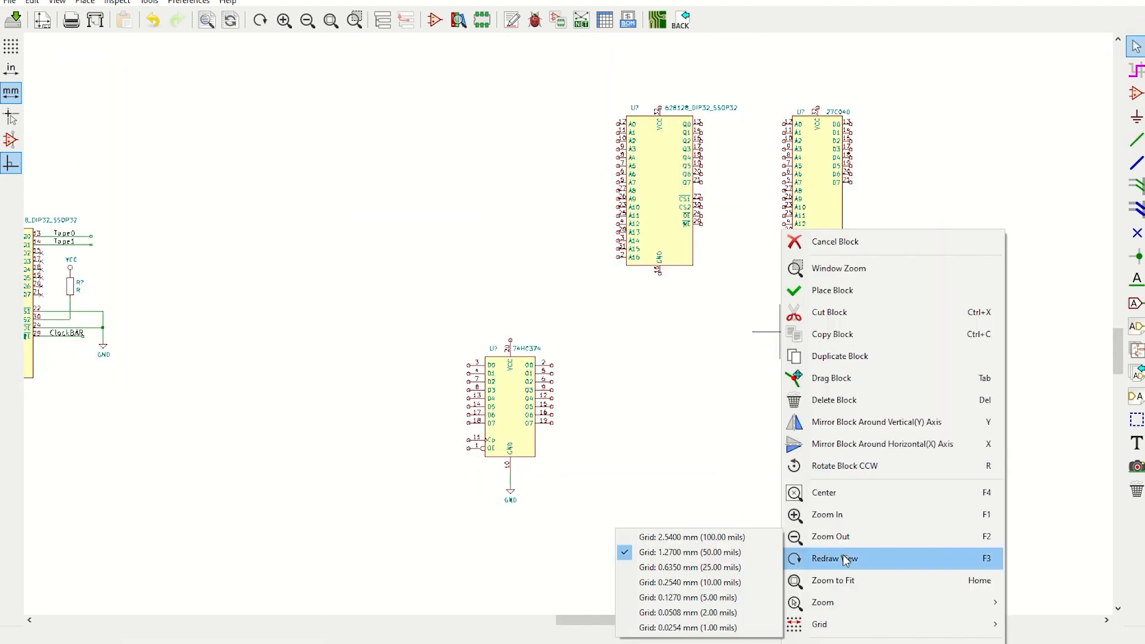
{"action": "left_click", "coordinate": [833, 558]}
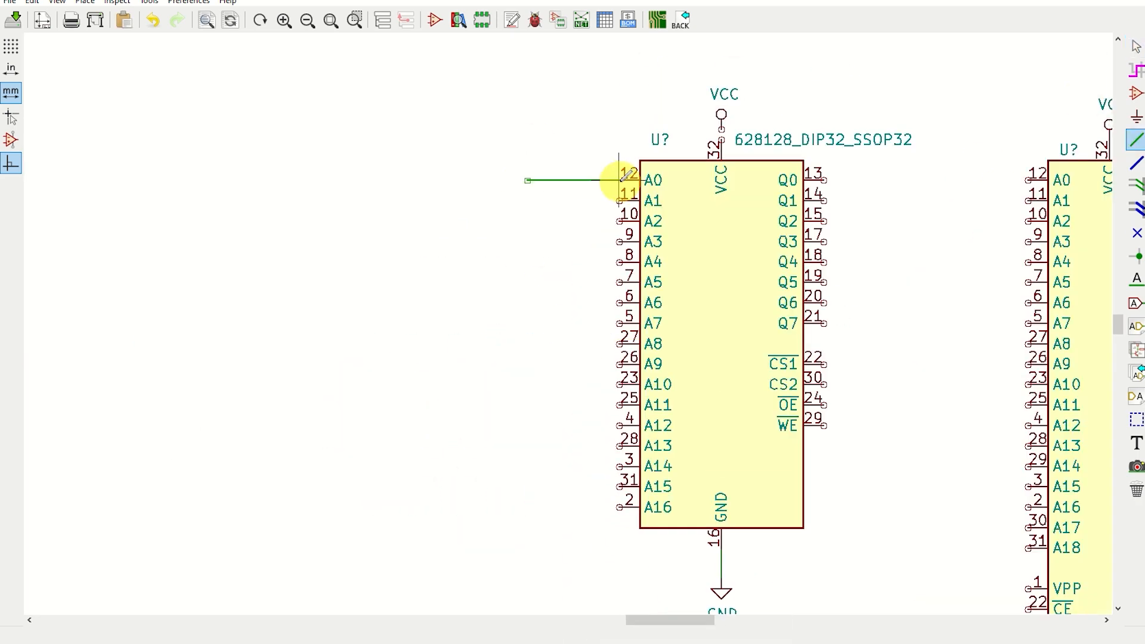
{"action": "right_click", "coordinate": [565, 517]}
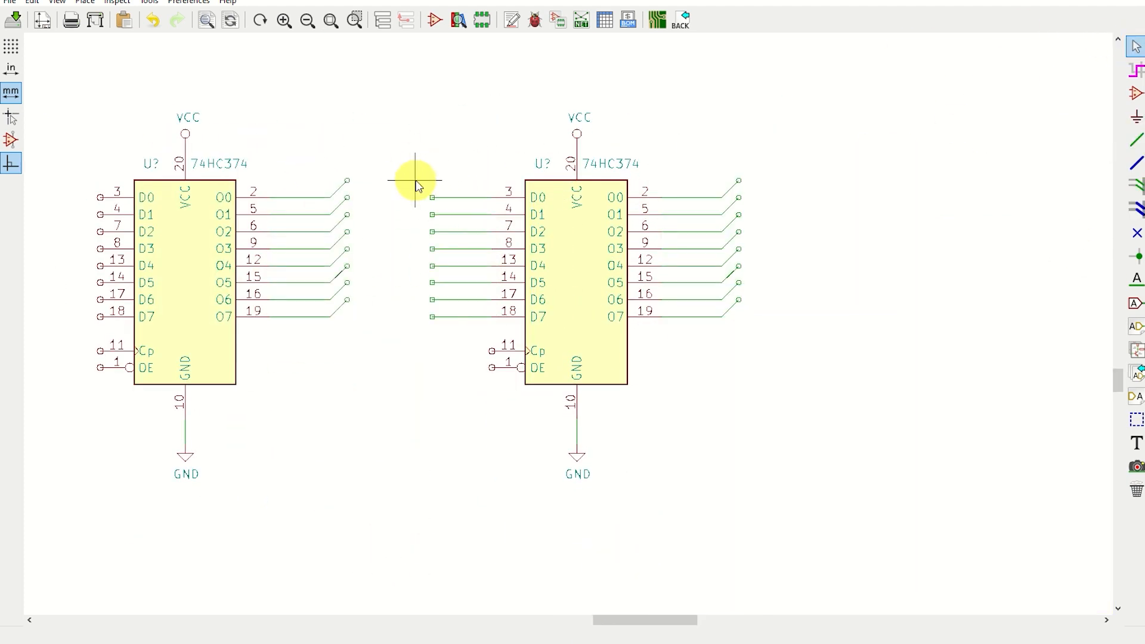
Label the latch pins G0–G15 with SerialData and AddrClk, and the 628128 address pins A0–A15
{"action": "right_click", "coordinate": [649, 354]}
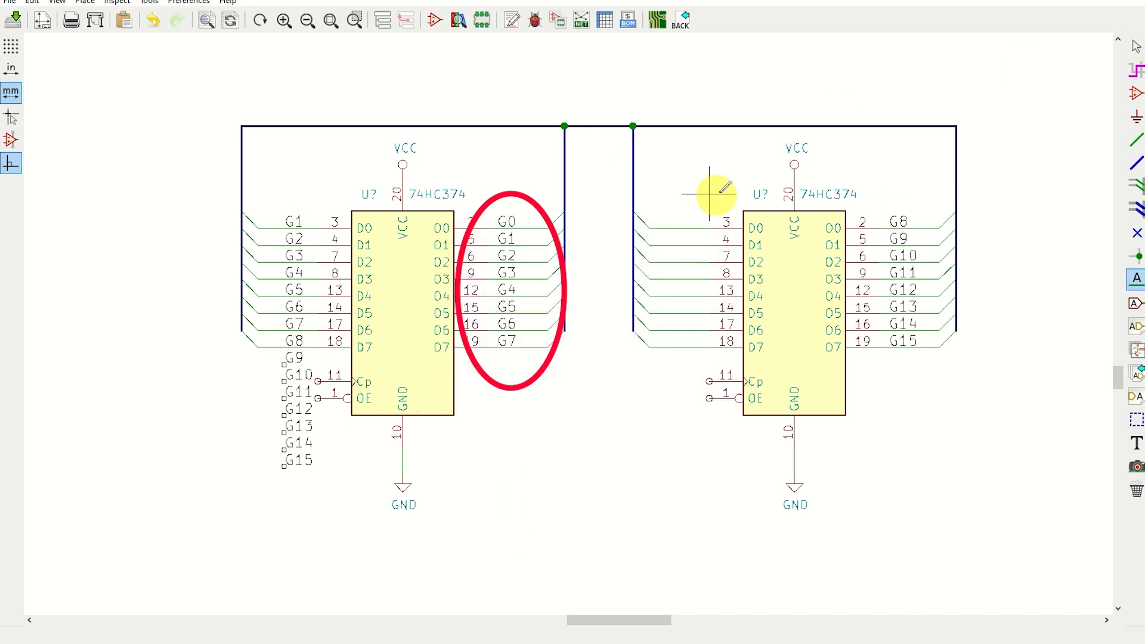
{"action": "right_click", "coordinate": [631, 333]}
{"action": "type", "text": "F0"}
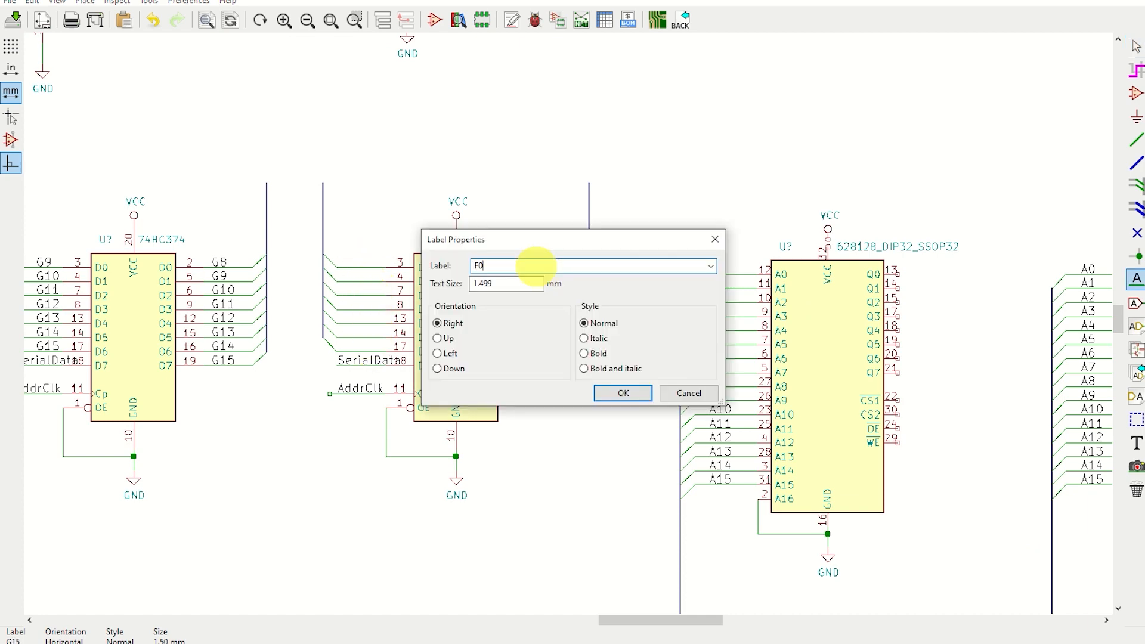
Label the 628128 data outputs F0–F7 and add a 74LS165 wired to the F-nets
{"action": "left_click", "coordinate": [621, 393]}
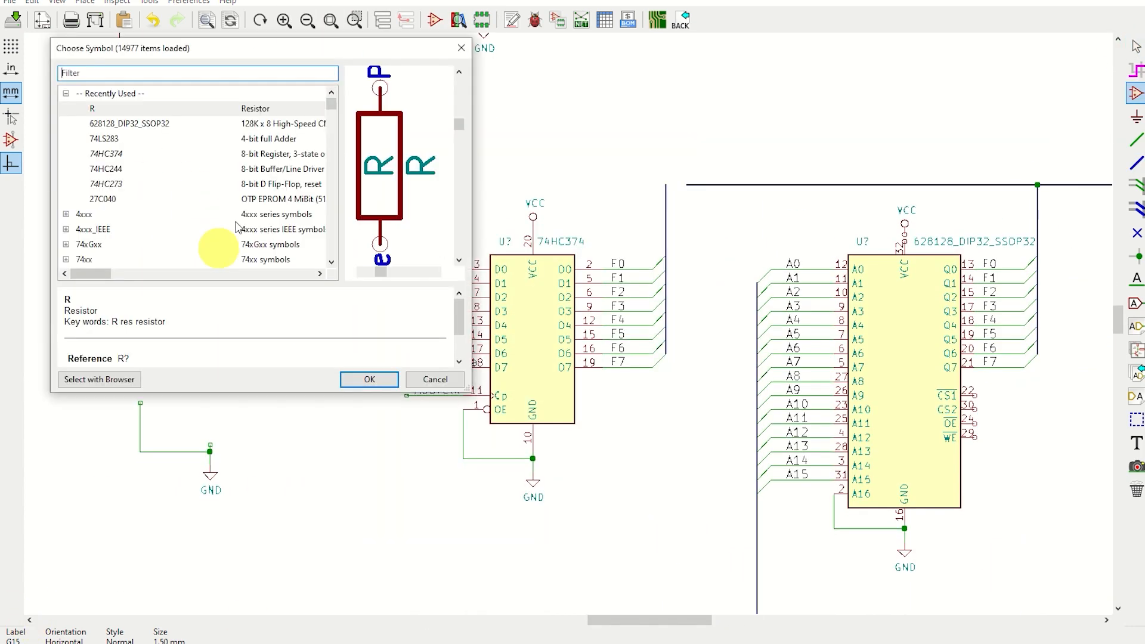
{"action": "left_click", "coordinate": [368, 379]}
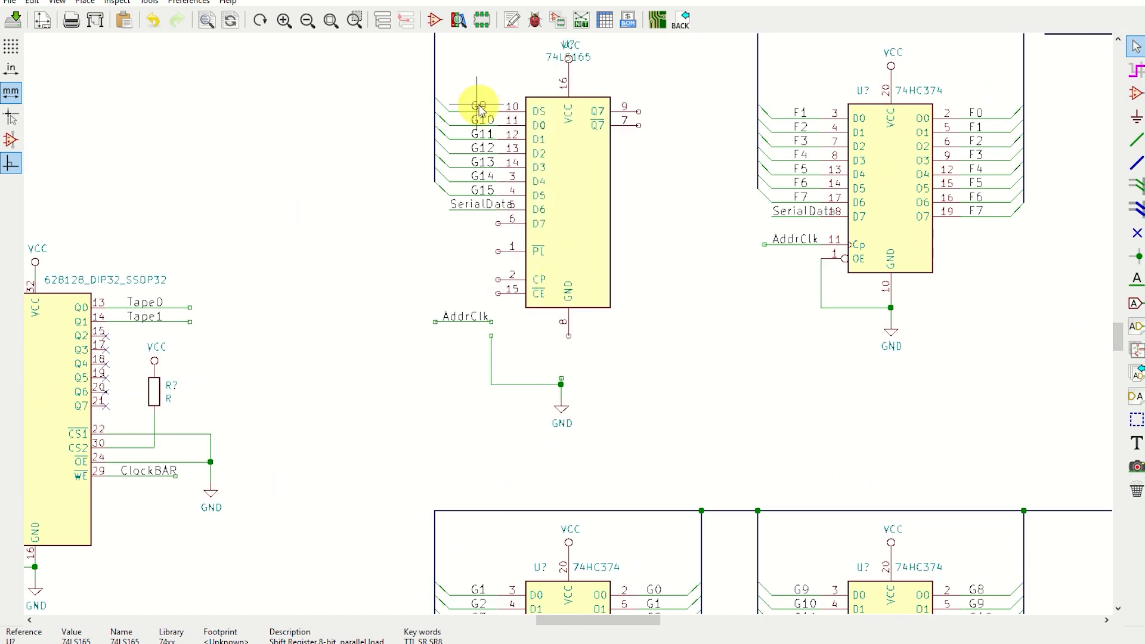
Label the 74LS165 Q7 output A16 and add a 27C040 EPROM sharing the A and F nets with MReadBAR/MWriteBAR
{"action": "right_click", "coordinate": [479, 110]}
{"action": "type", "text": "F"}
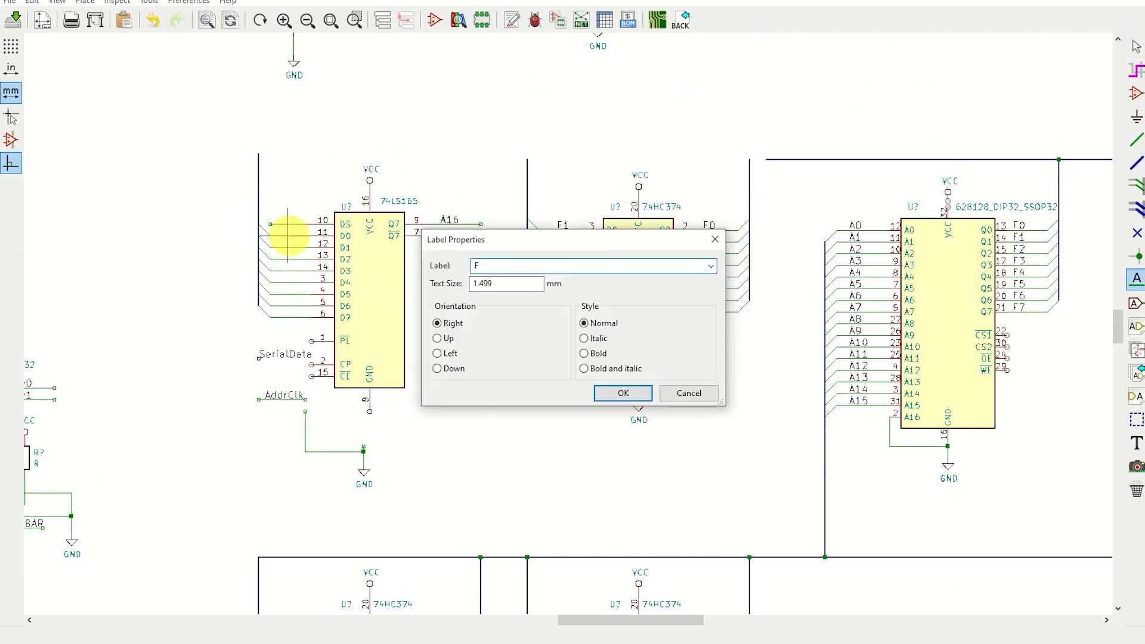
{"action": "left_click", "coordinate": [621, 392]}
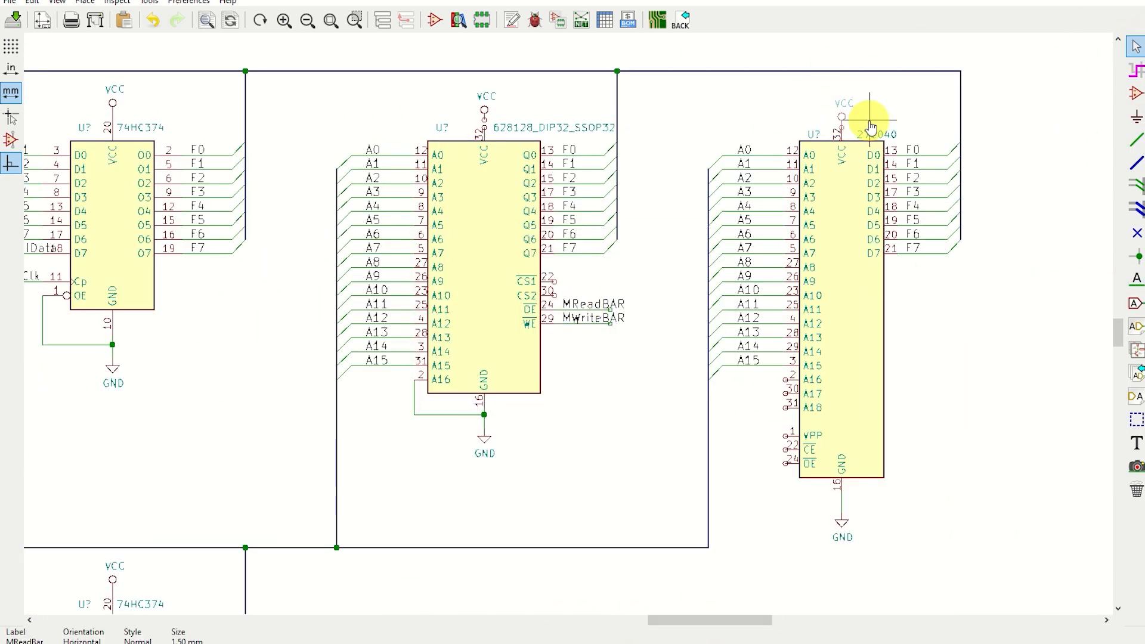
Duplicate the selected block to build the control 74HC374 and 74HC00 NAND gates producing MReadBAR, ROMOE, MWriteBAR
{"action": "right_click", "coordinate": [869, 124]}
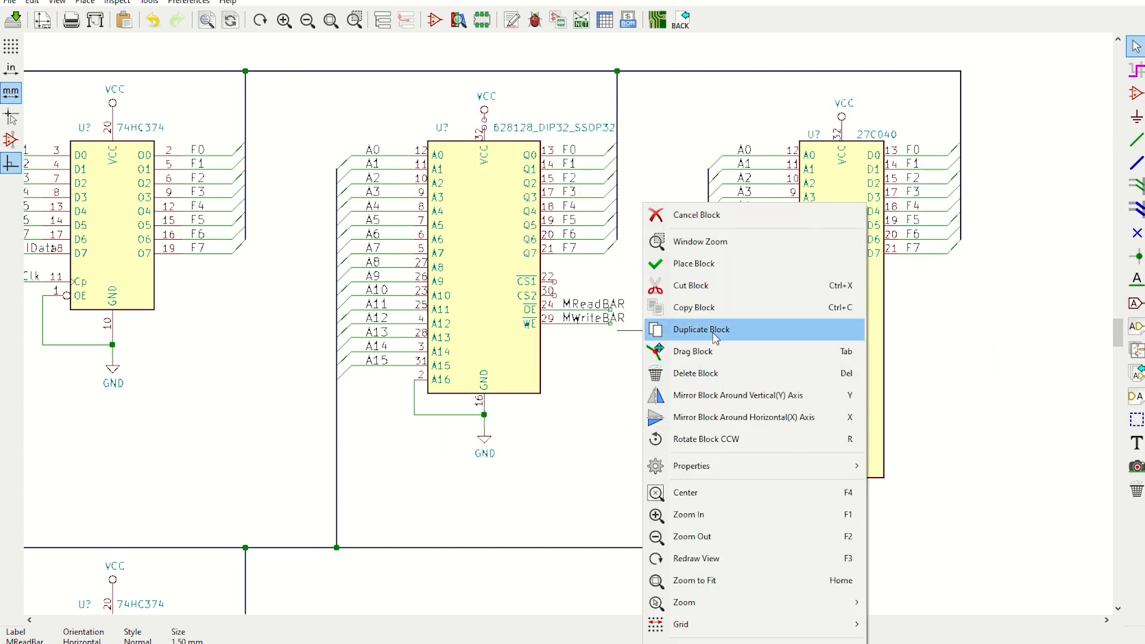
{"action": "left_click", "coordinate": [700, 329]}
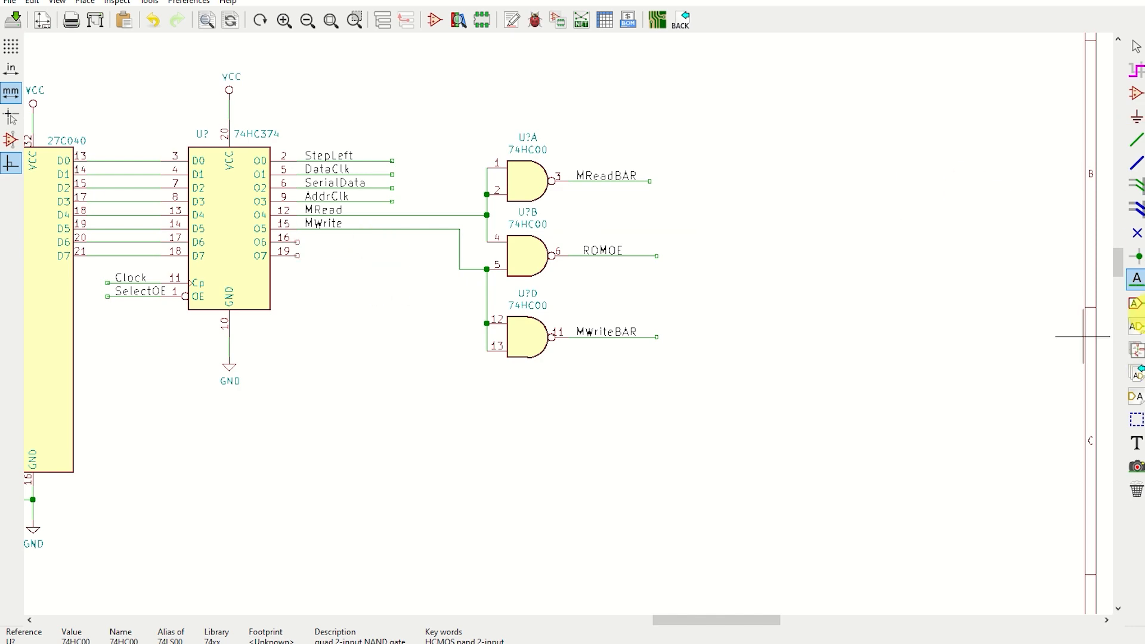
Move to the Arduino Nano area where A0–A5 feed StepLeft through MWrite via the resistor network
{"action": "scroll", "scroll_direction": "down", "scroll_amount": 3}
{"action": "type", "text": "74hc86"}
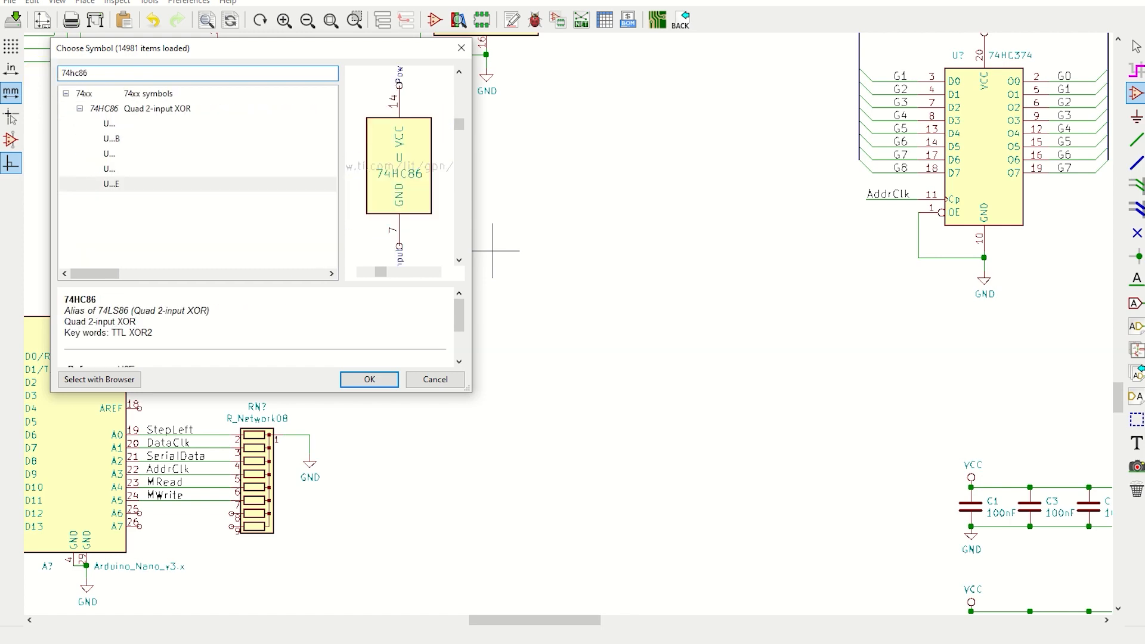
Place the 74HC86 XOR gate on the sheet near the Arduino Nano
{"action": "left_click", "coordinate": [368, 379]}
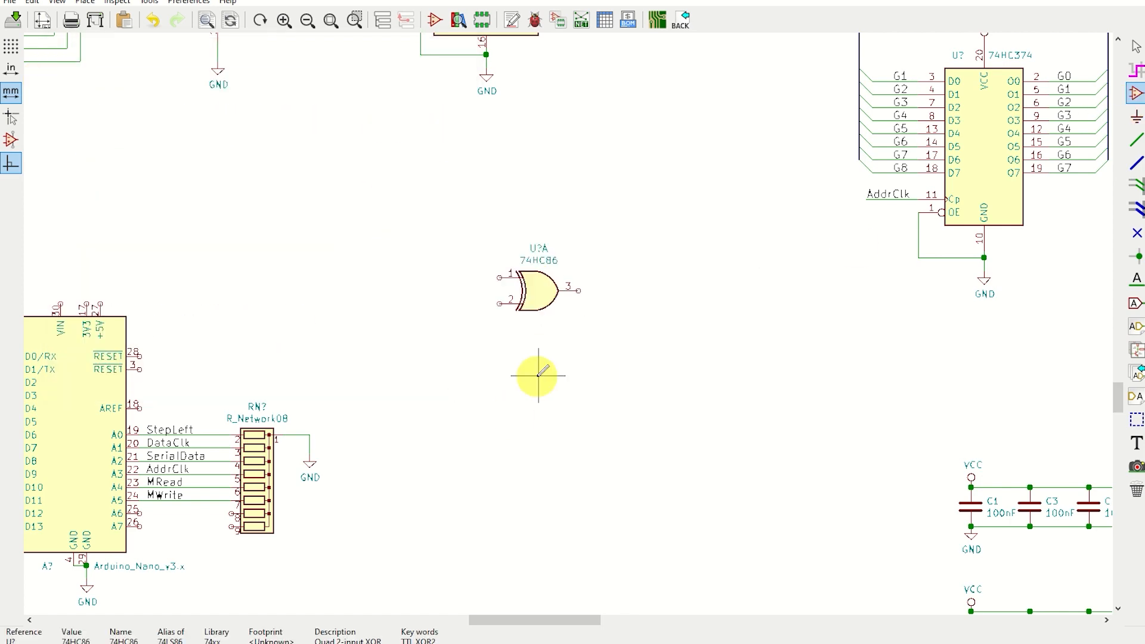